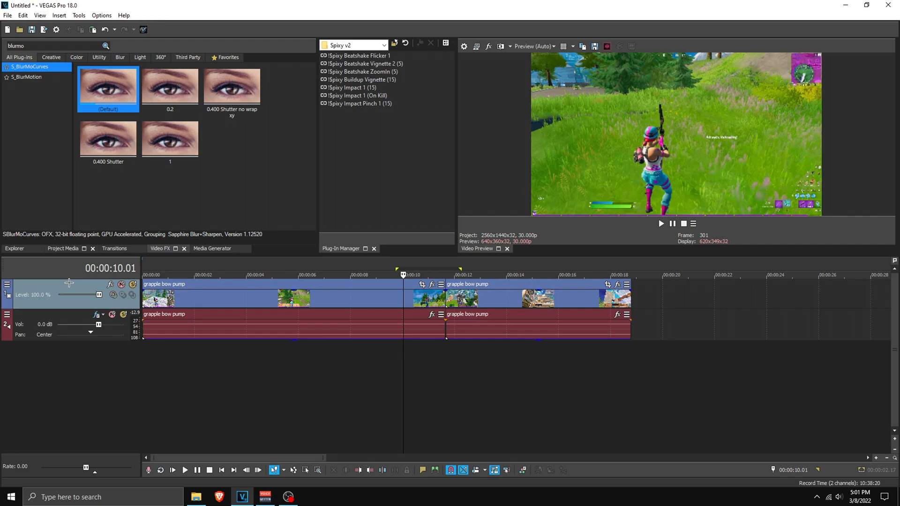
Step: Insert a new empty video track above the Fortnite clip track
{"action": "right_click", "coordinate": [69, 294]}
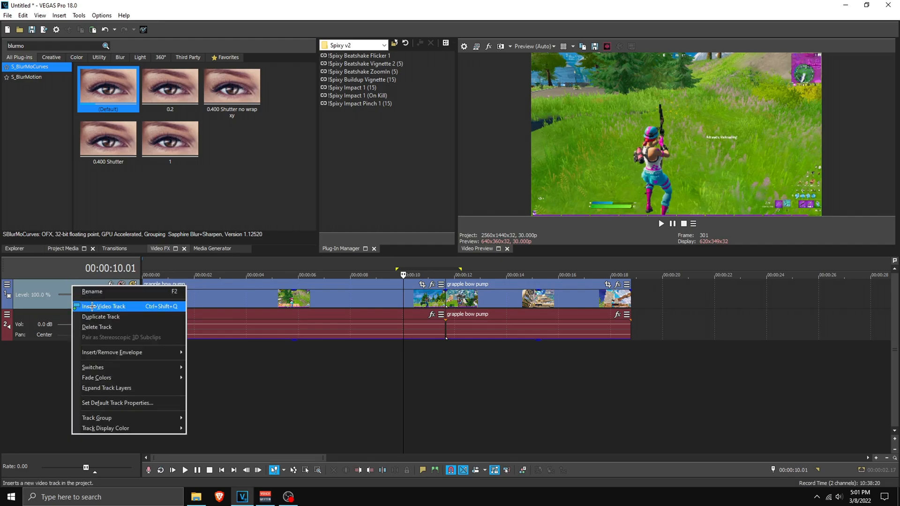
{"action": "left_click", "coordinate": [106, 306]}
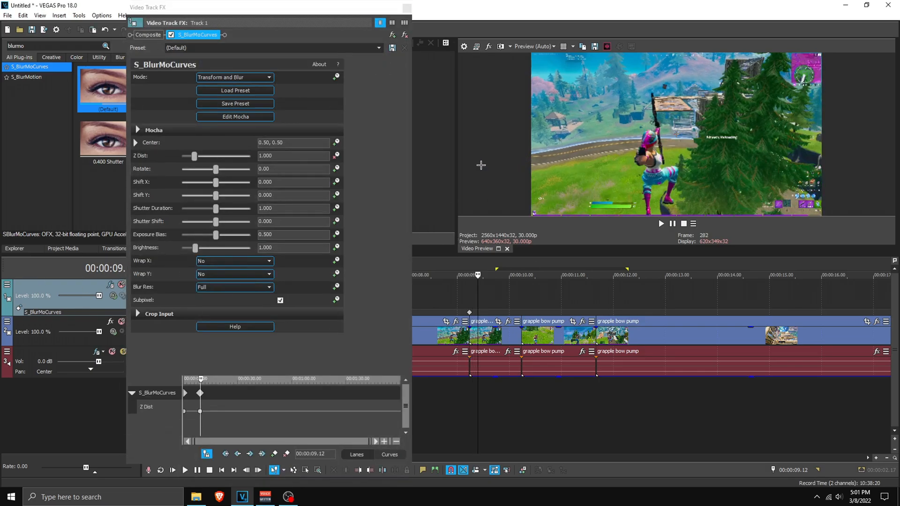
Step: Close the S_BlurMoCurves effect settings window
{"action": "left_click", "coordinate": [660, 224]}
{"action": "type", "text": "flicker"}
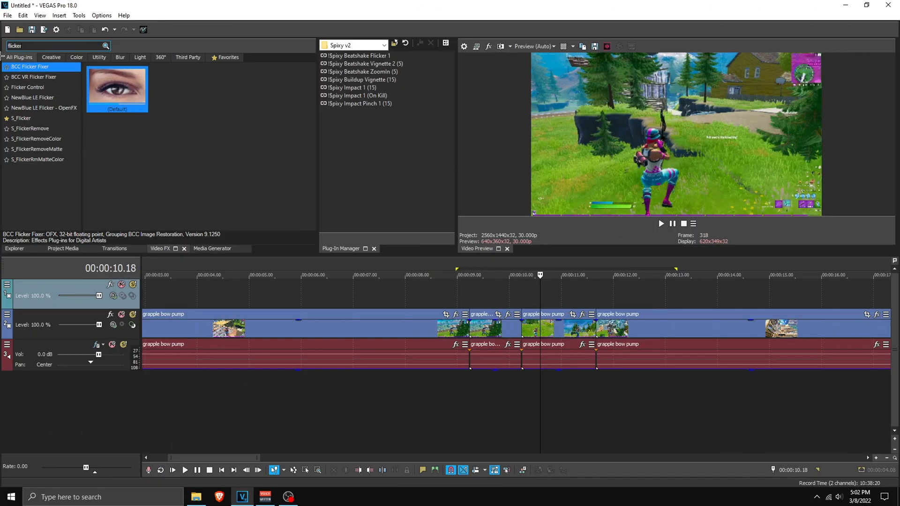
Step: Drag the S_Flicker effect onto the empty top track
{"action": "left_click", "coordinate": [21, 118]}
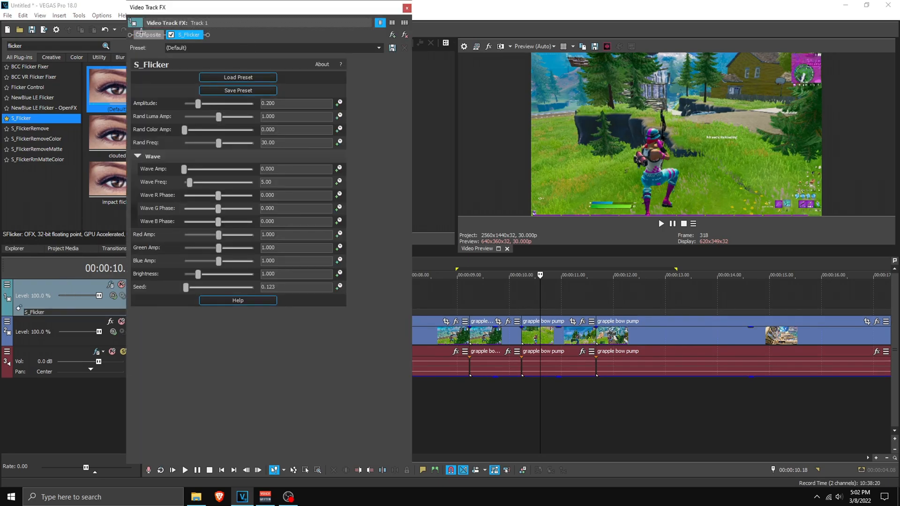
{"action": "left_click_drag", "start_coordinate": [198, 103], "coordinate": [206, 104]}
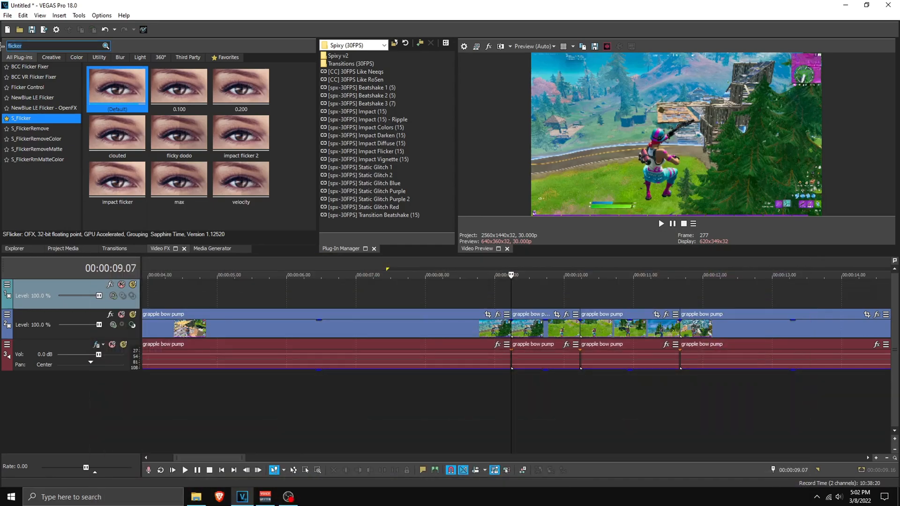
Step: Add BCC Directional Blur, raise Blur Amount to about 42.86, and close settings
{"action": "type", "text": "direction"}
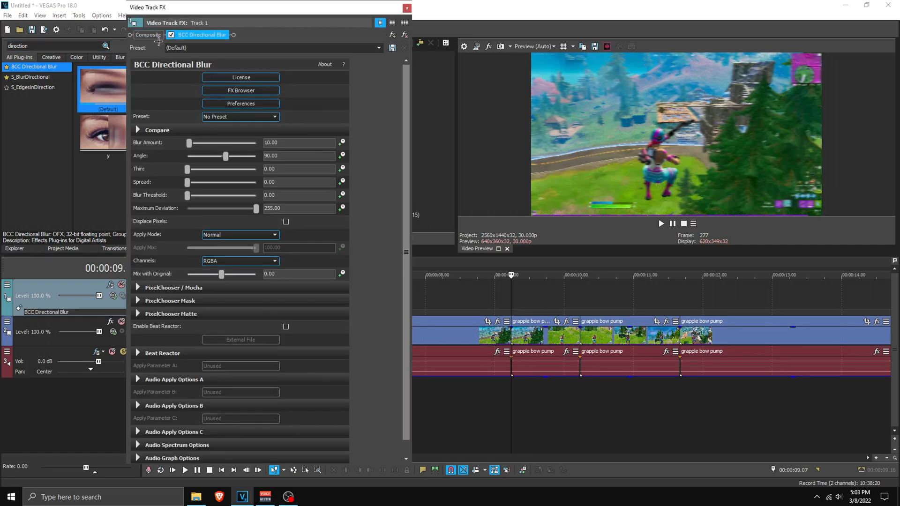
{"action": "left_click_drag", "start_coordinate": [189, 143], "coordinate": [198, 142]}
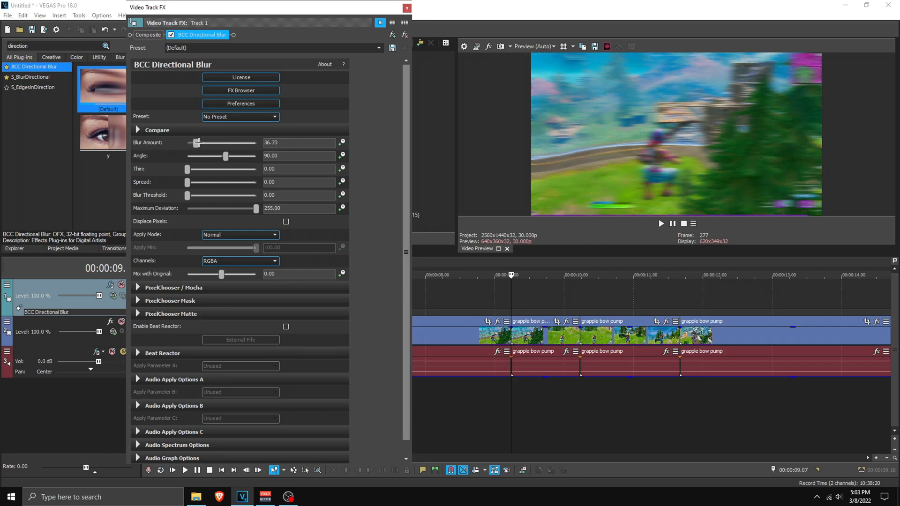
{"action": "left_click_drag", "start_coordinate": [197, 142], "coordinate": [200, 143]}
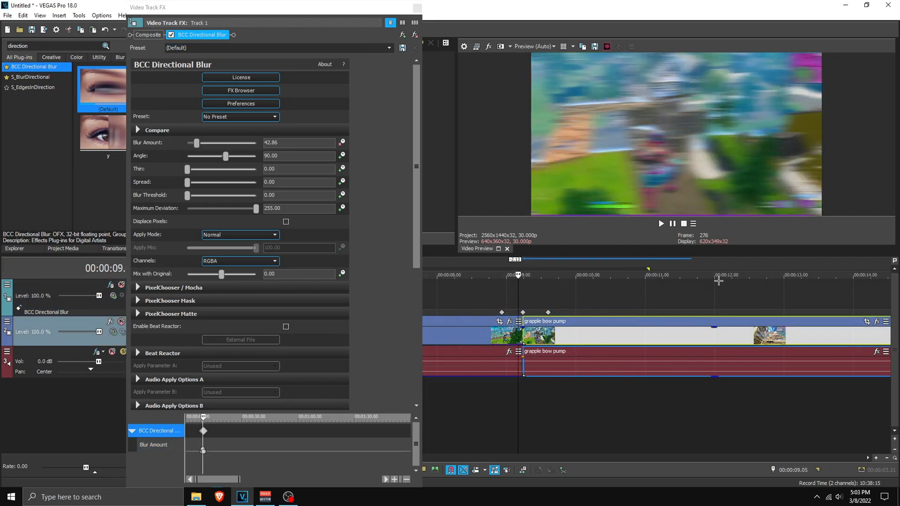
{"action": "left_click", "coordinate": [660, 224]}
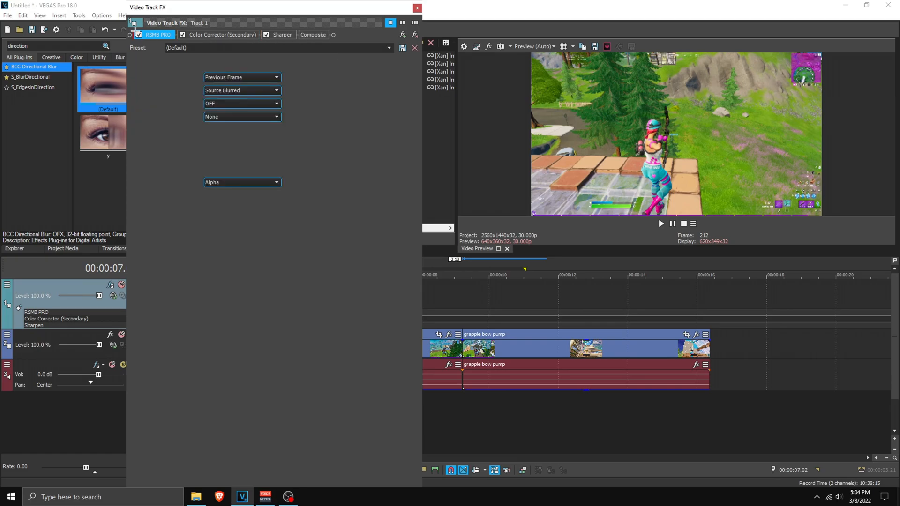
Step: Close the settings for the RSMB PRO, Color Corrector and Sharpen chain
{"action": "left_click", "coordinate": [417, 8]}
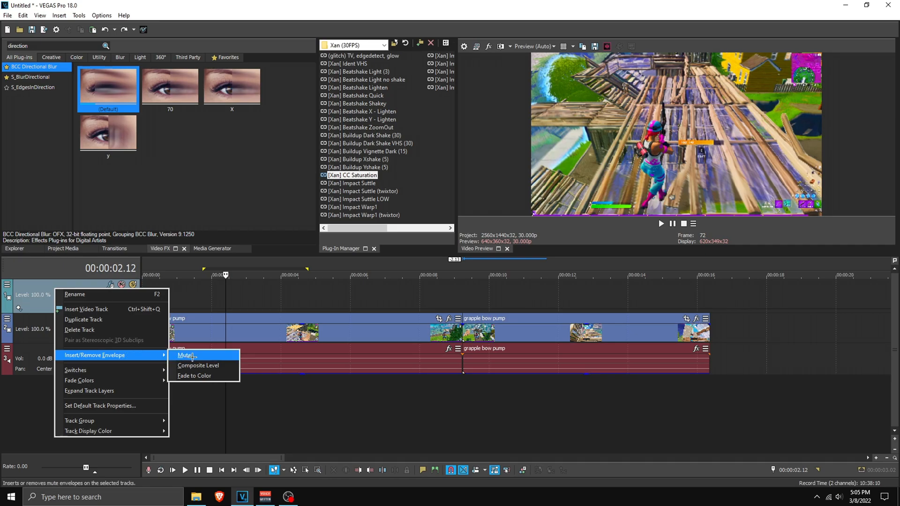
{"action": "mouse_move", "coordinate": [194, 376]}
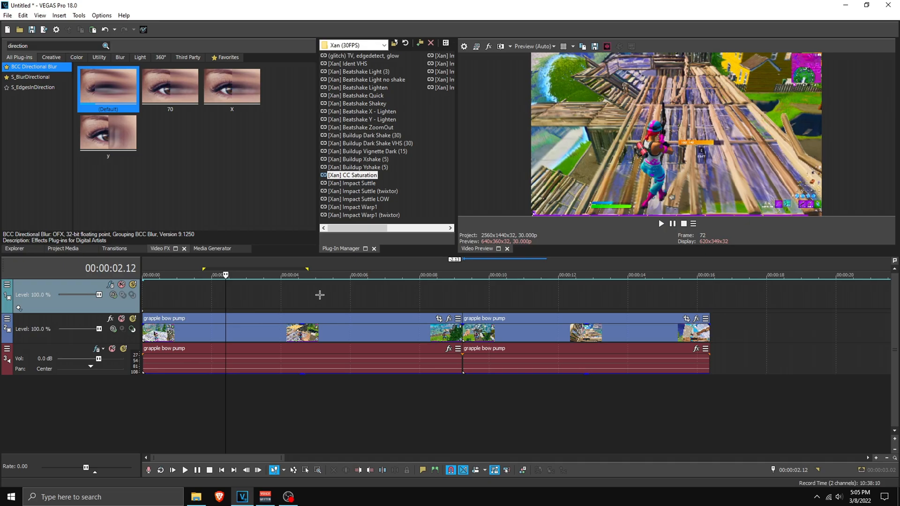
Step: Move the playhead to around the 5-second mark on the ruler
{"action": "left_click", "coordinate": [319, 274]}
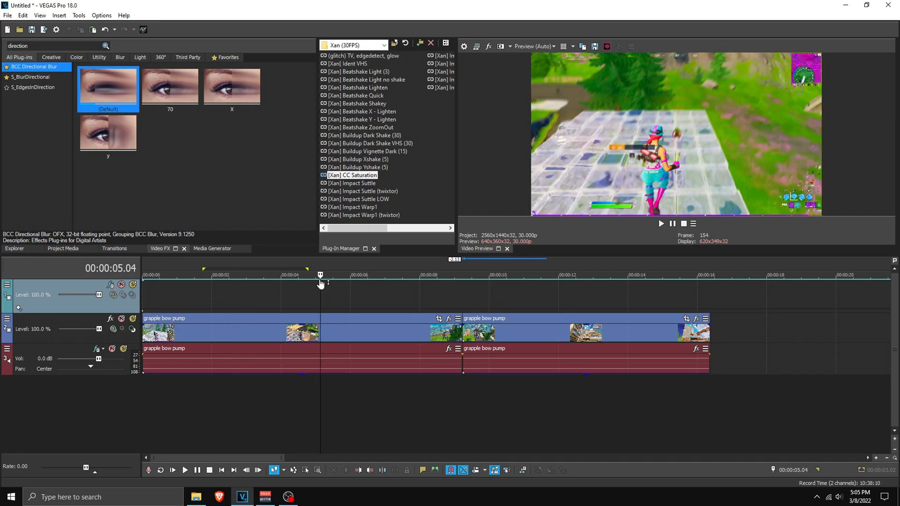